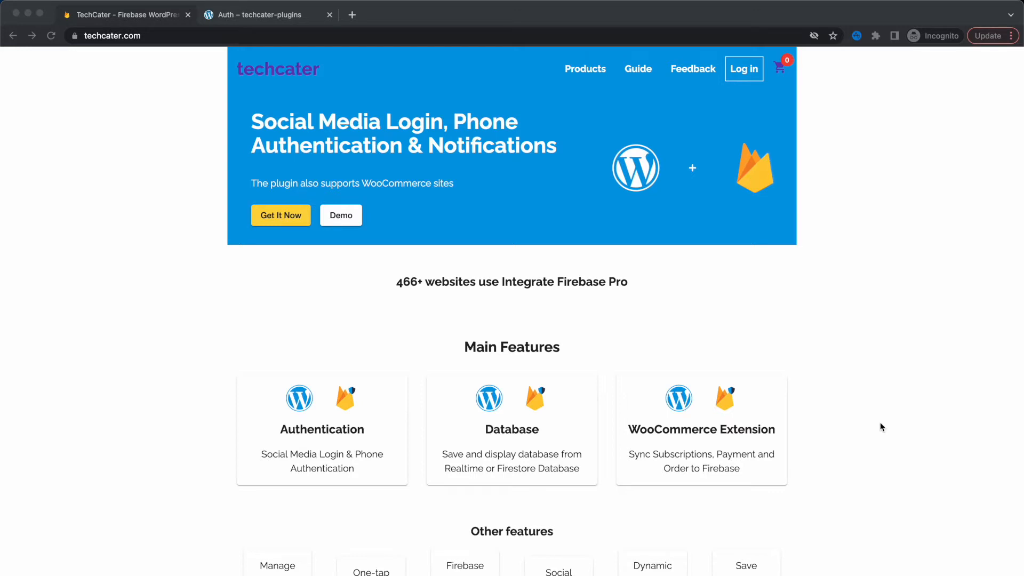
mouse_move(879, 423)
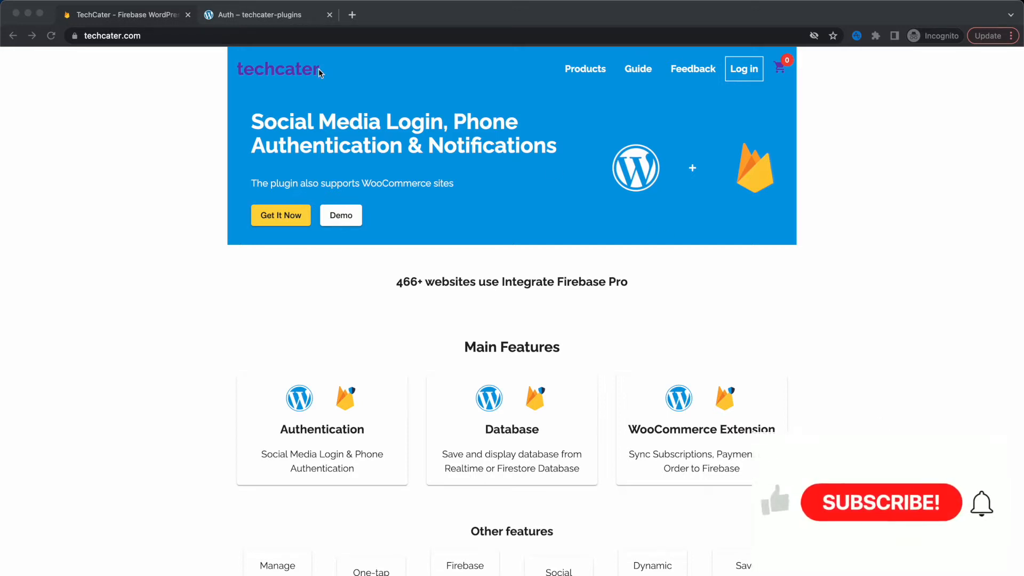
Switch to the 'Auth – techcater-plugins' tab showing the site's sign-in form.
left_click(268, 14)
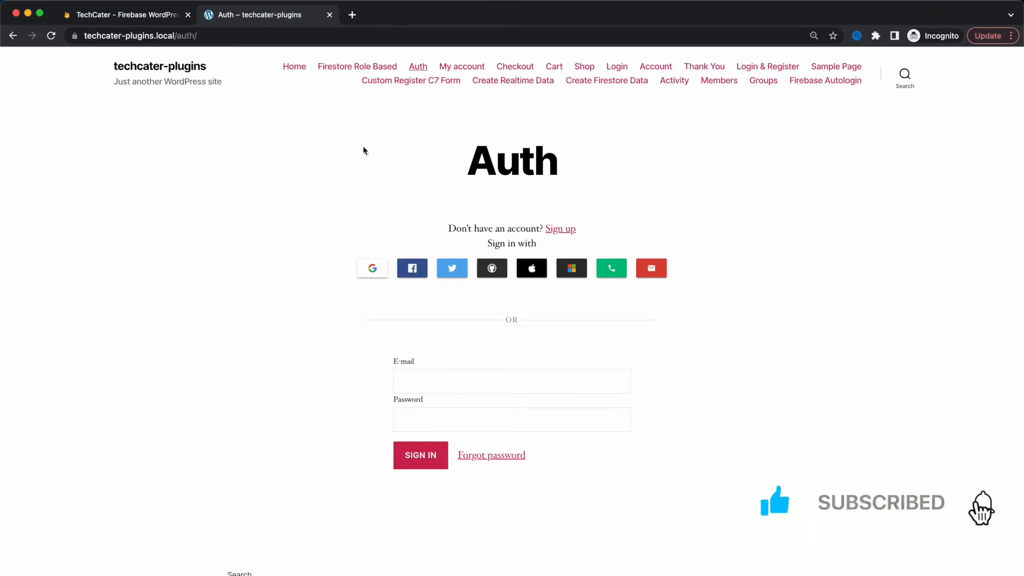
mouse_move(487, 170)
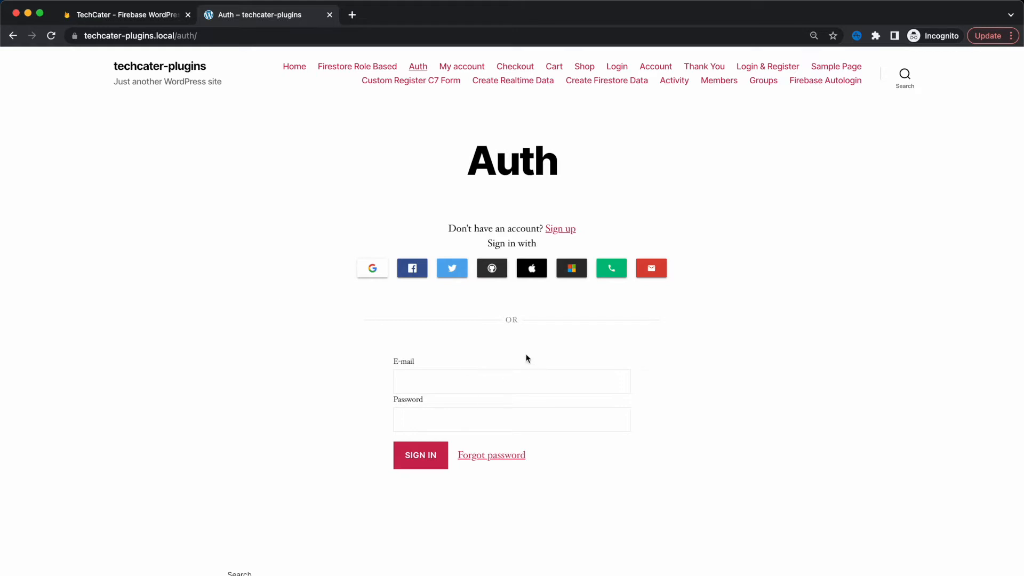
mouse_move(316, 404)
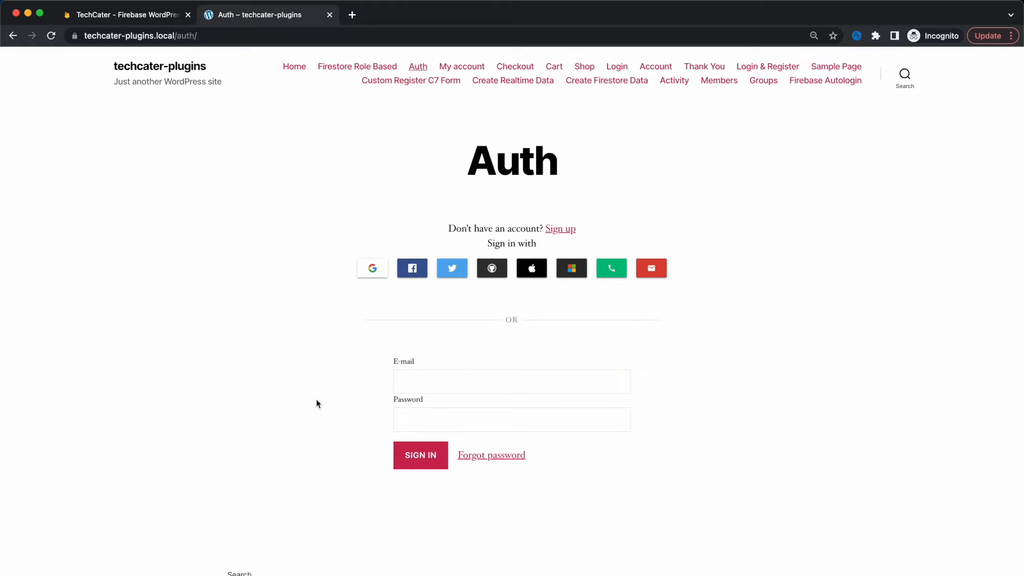
mouse_move(329, 340)
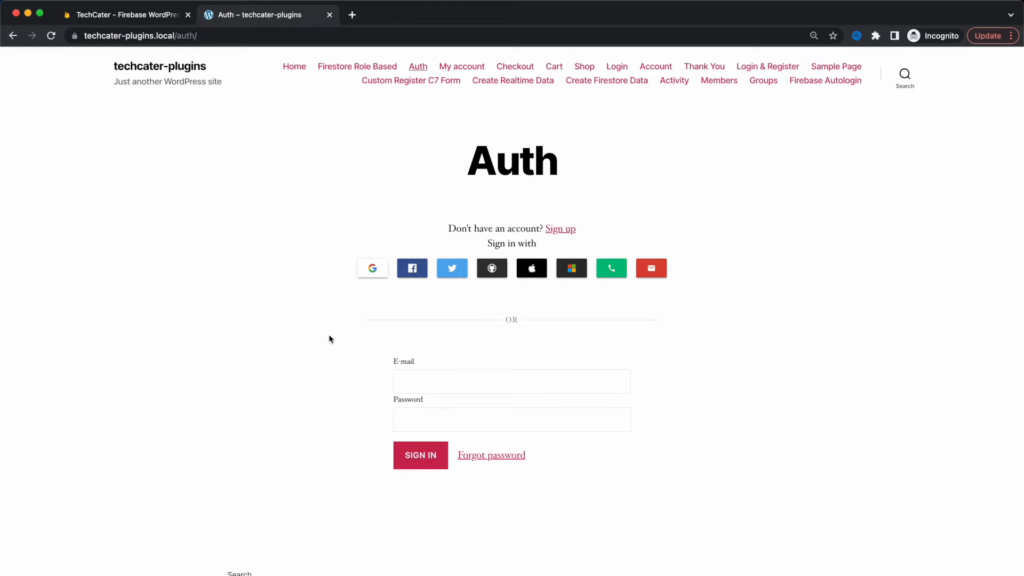
mouse_move(468, 297)
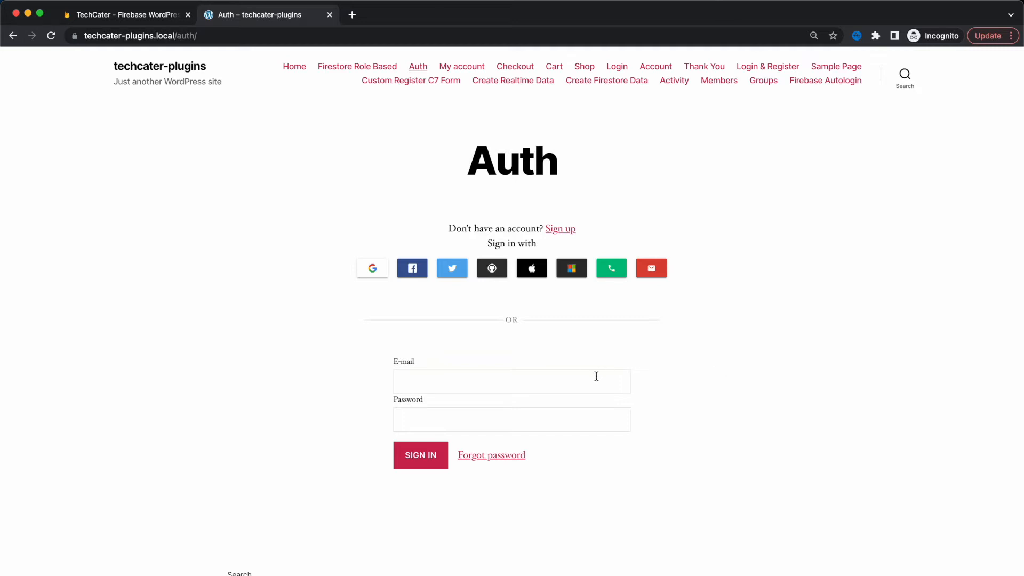
left_click(420, 455)
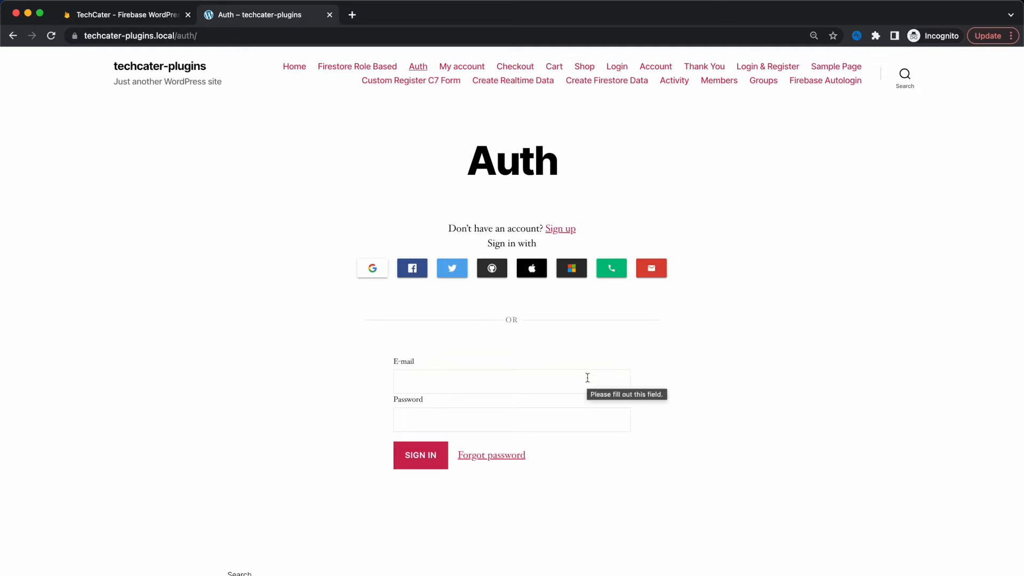
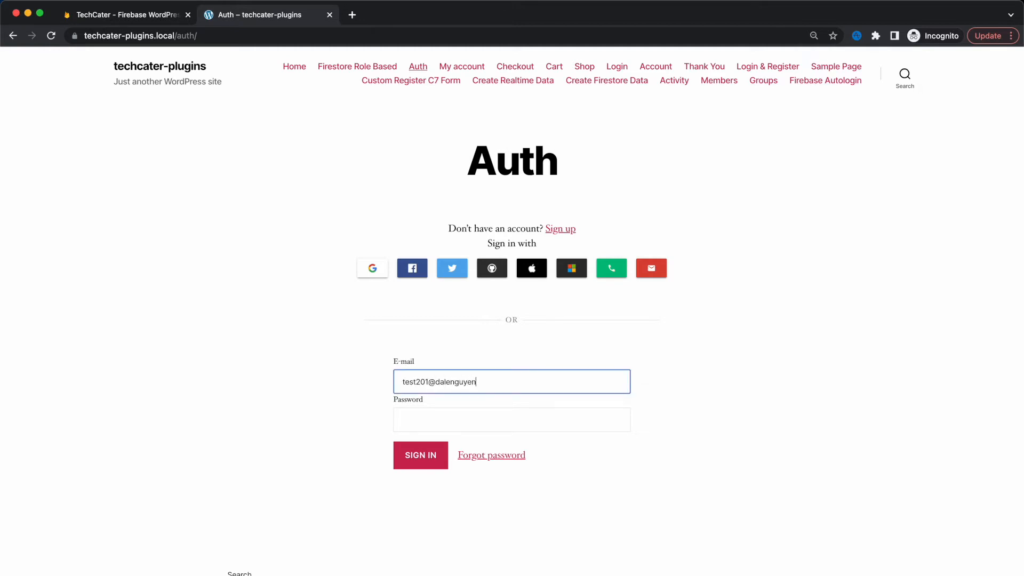
type("•••••")
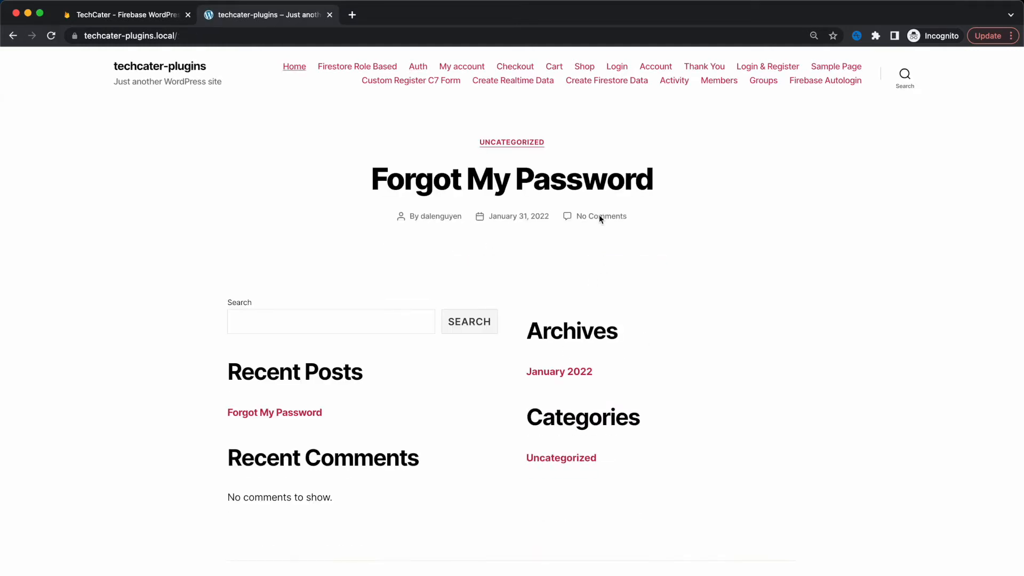
left_click(460, 66)
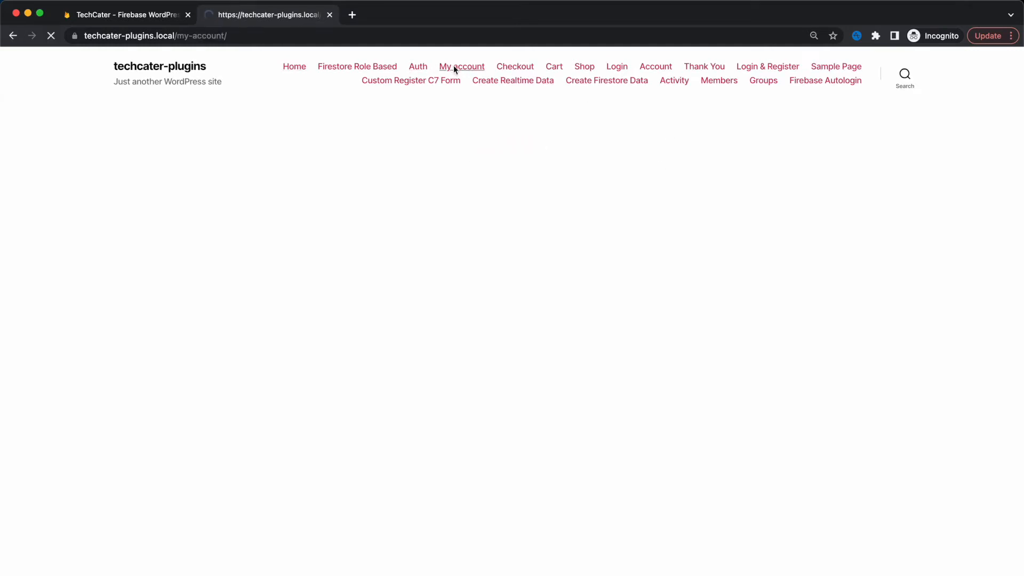
left_click(460, 66)
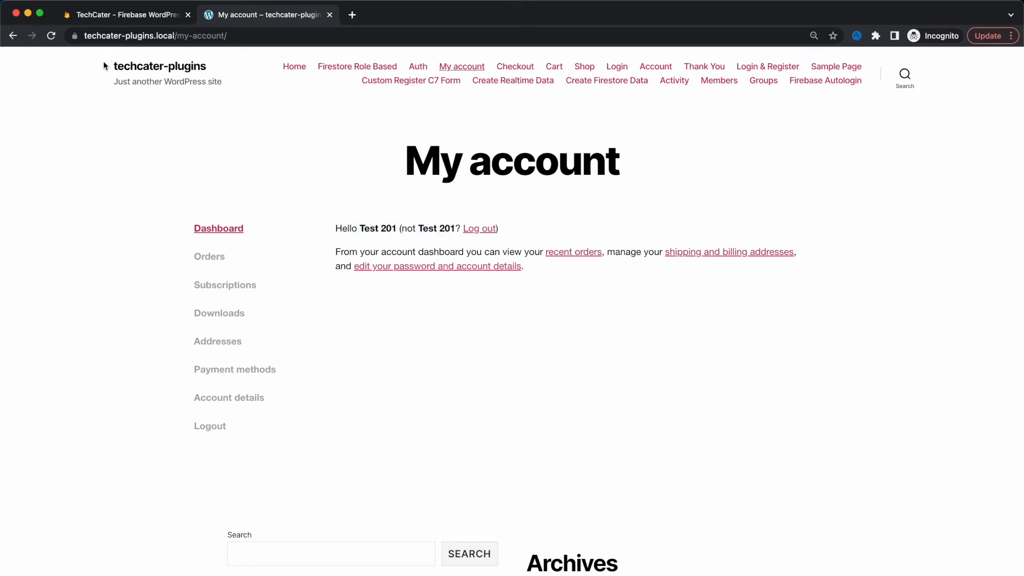
mouse_move(264, 114)
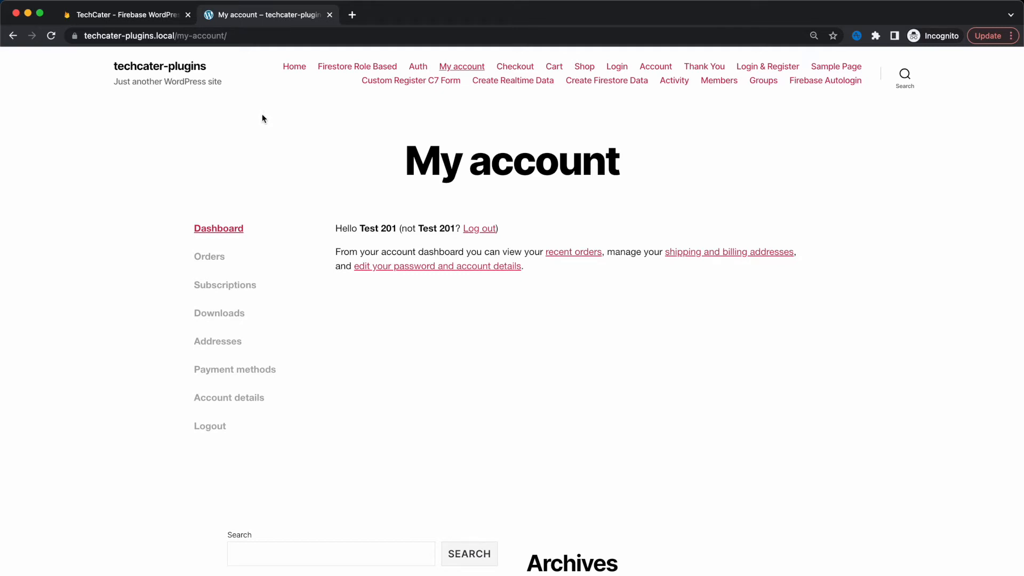
mouse_move(577, 213)
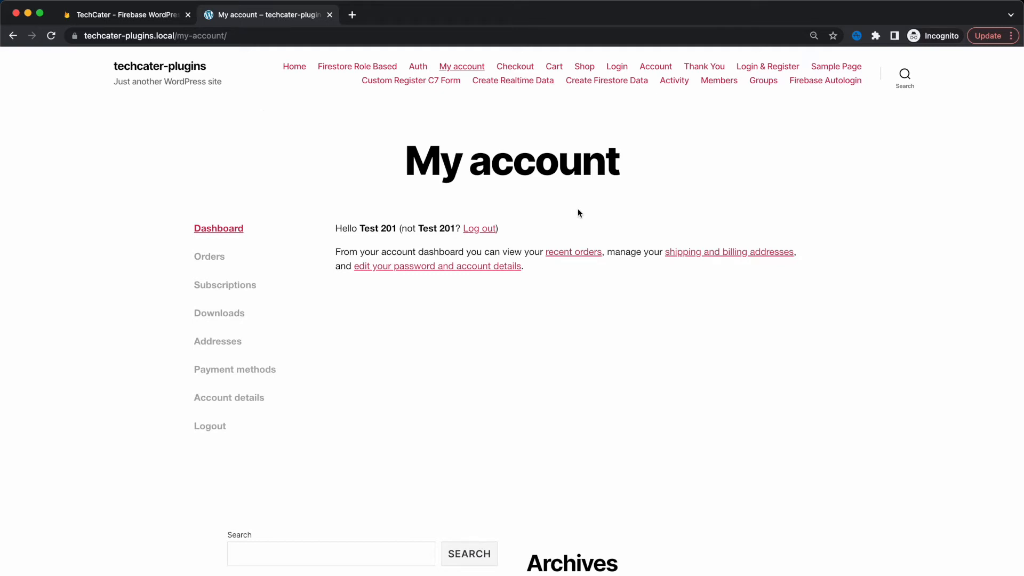
mouse_move(480, 229)
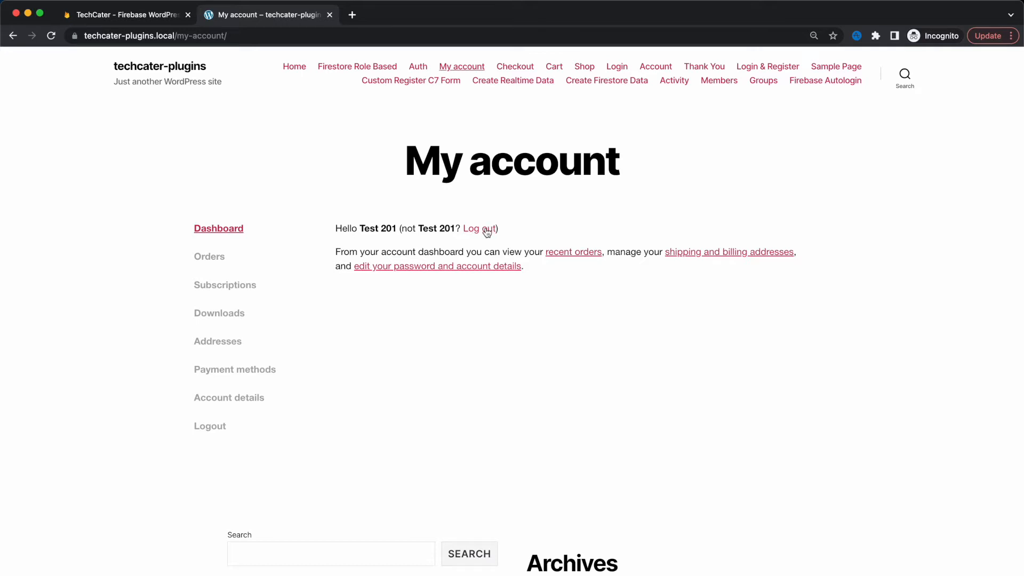
mouse_move(522, 237)
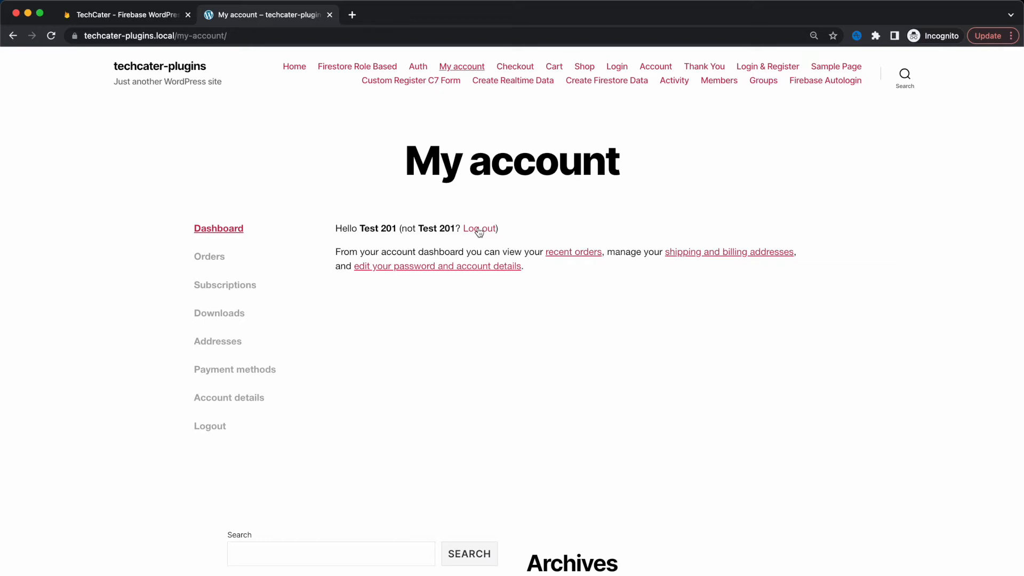
Log out Test 201 and submit a sign-in with the 'claims' account e-mail and password.
left_click(480, 228)
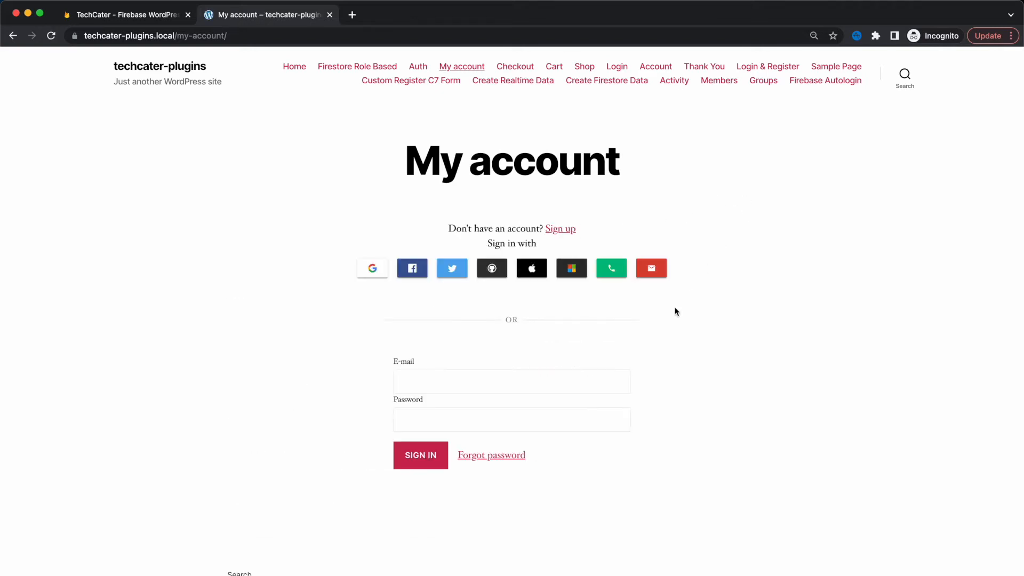
mouse_move(601, 361)
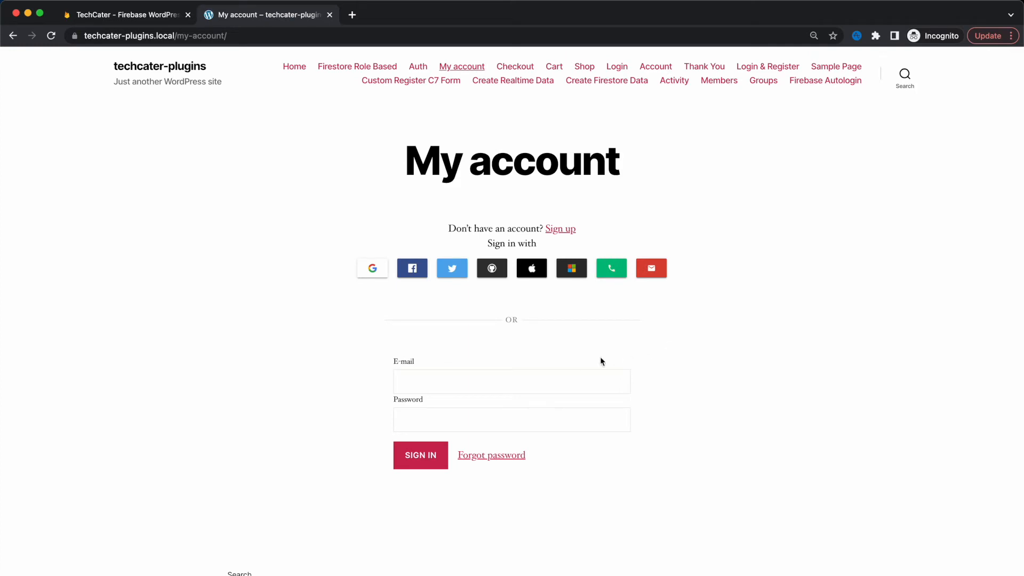
type("claims")
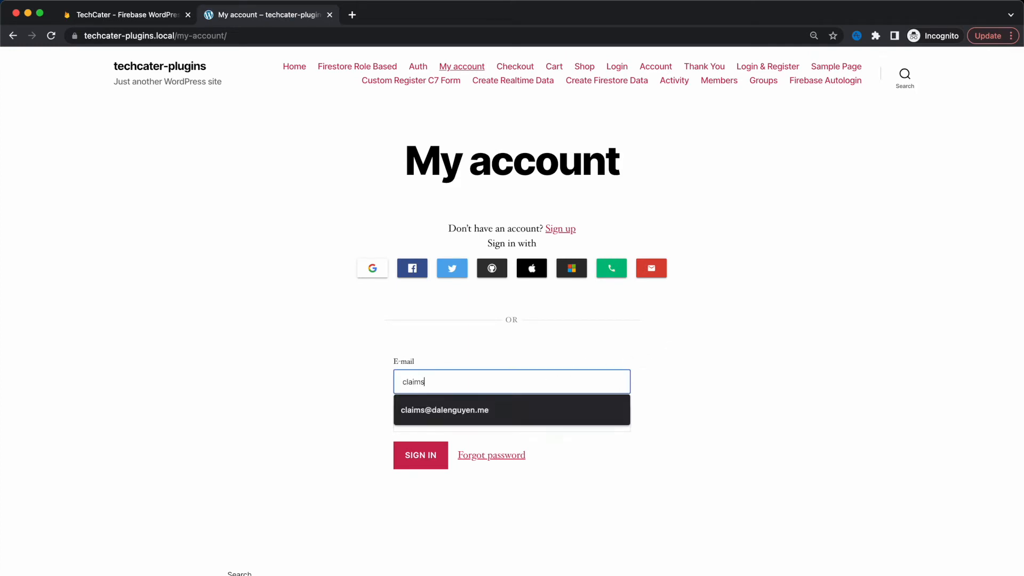
left_click(444, 410)
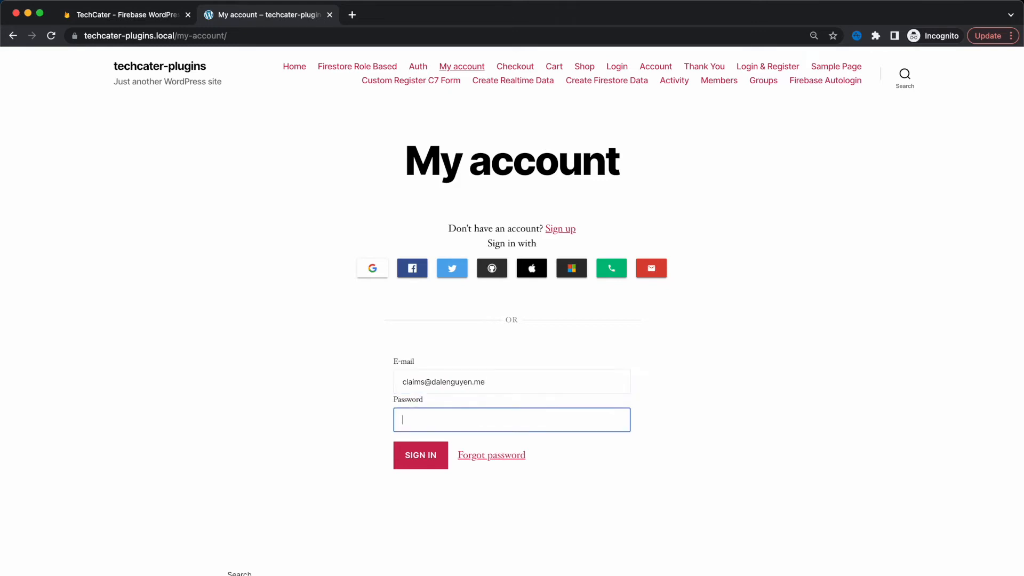
type("password")
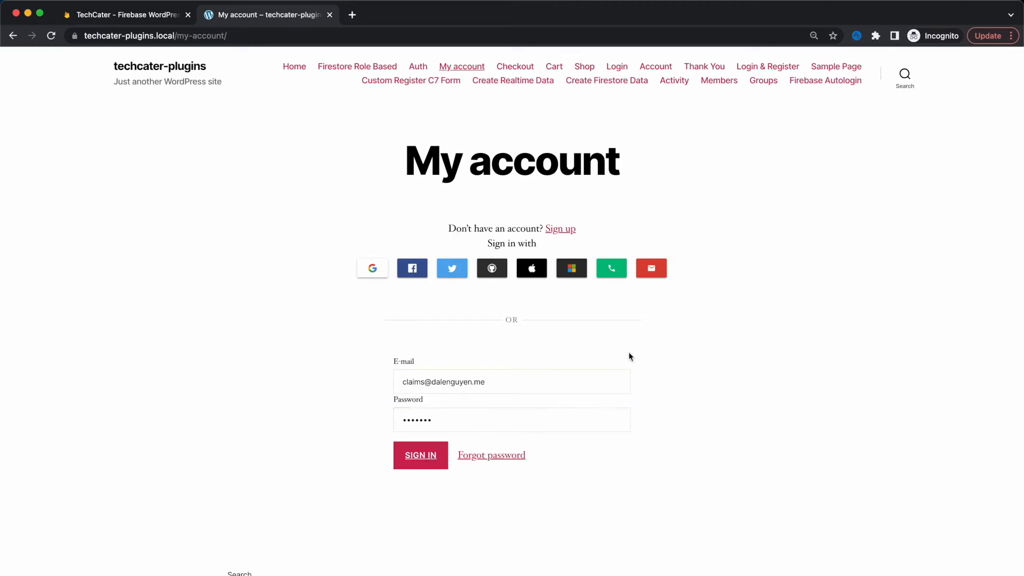
left_click(421, 455)
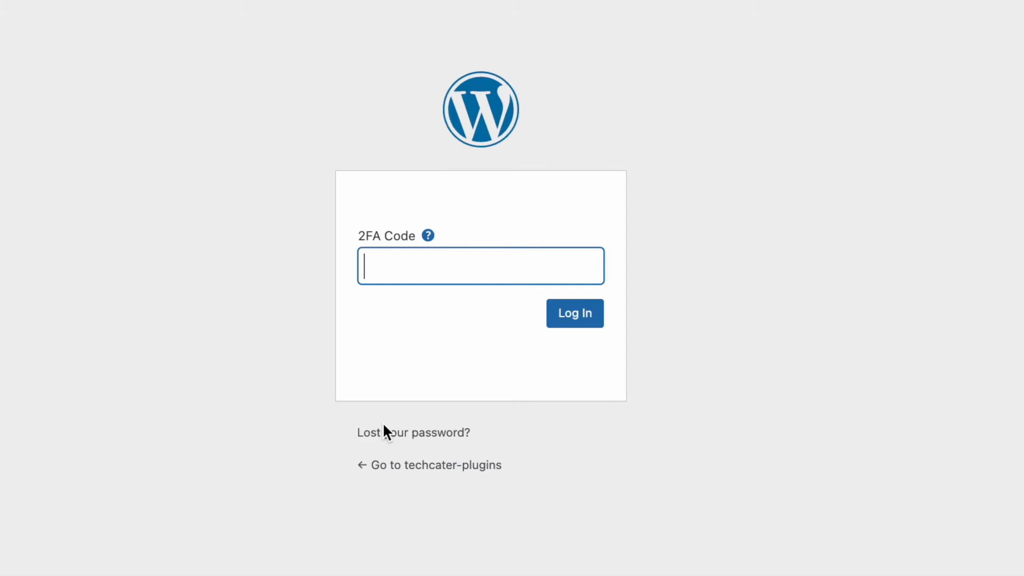
mouse_move(411, 263)
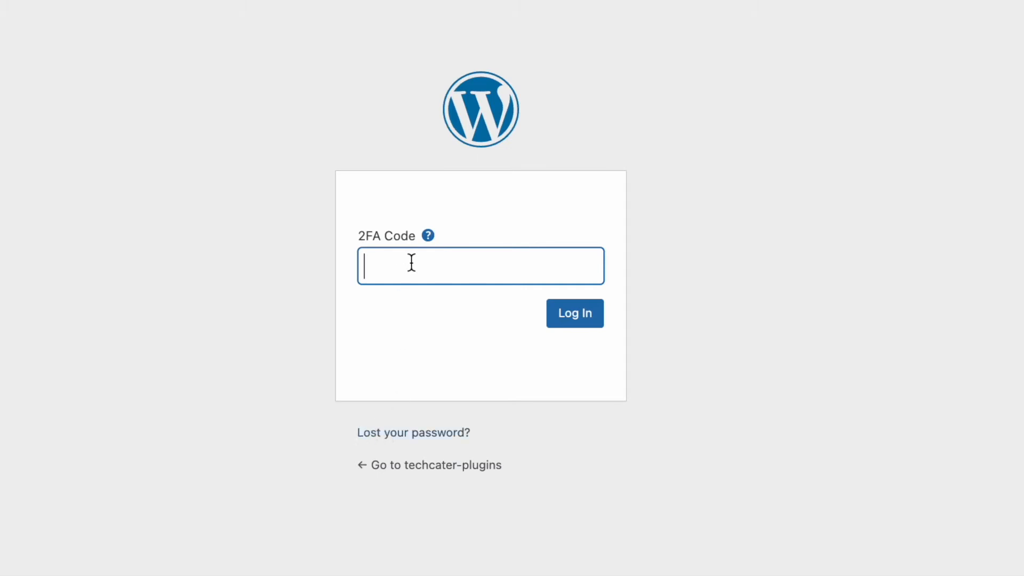
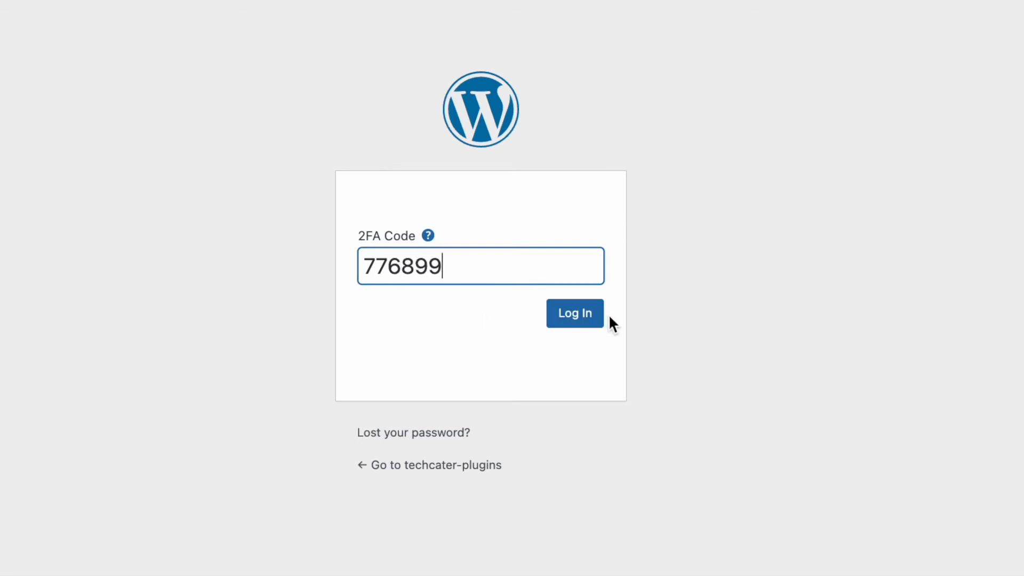
left_click(573, 313)
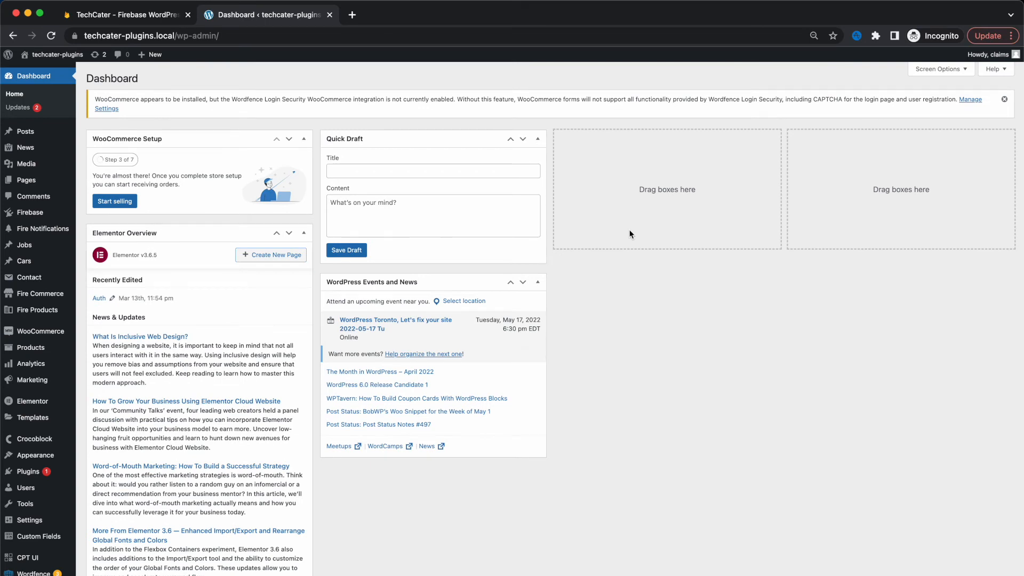
mouse_move(506, 361)
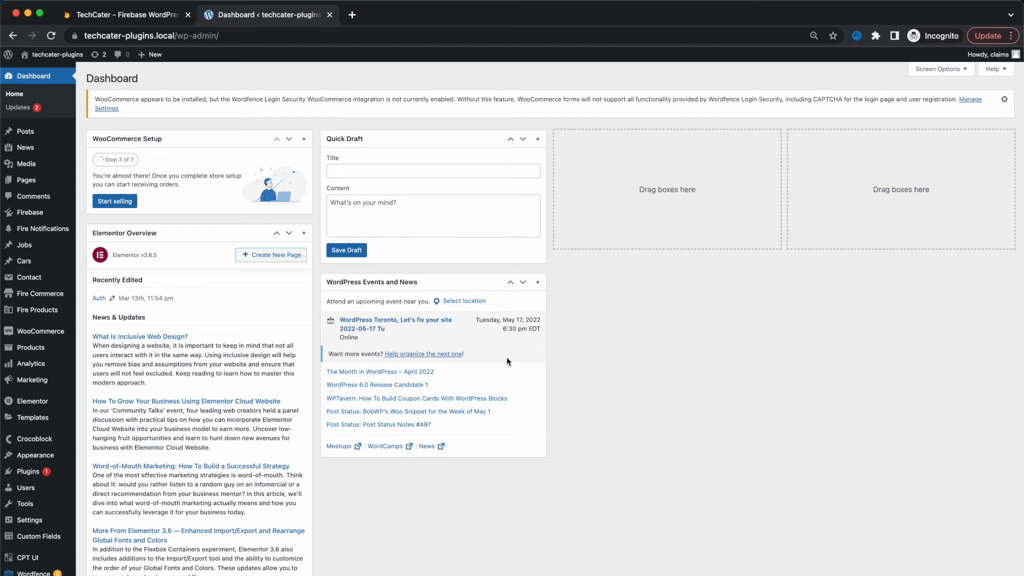
mouse_move(528, 391)
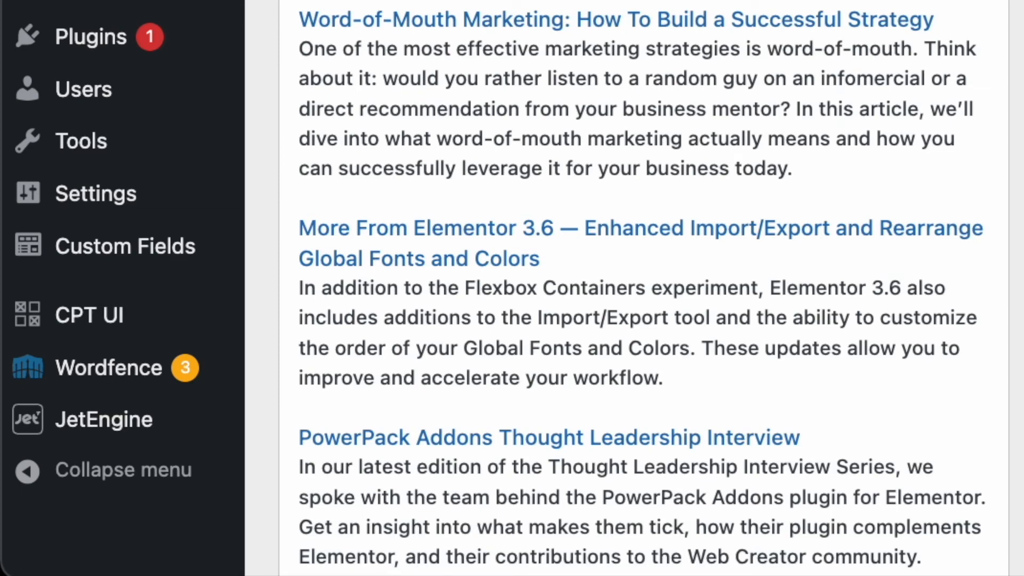
mouse_move(898, 274)
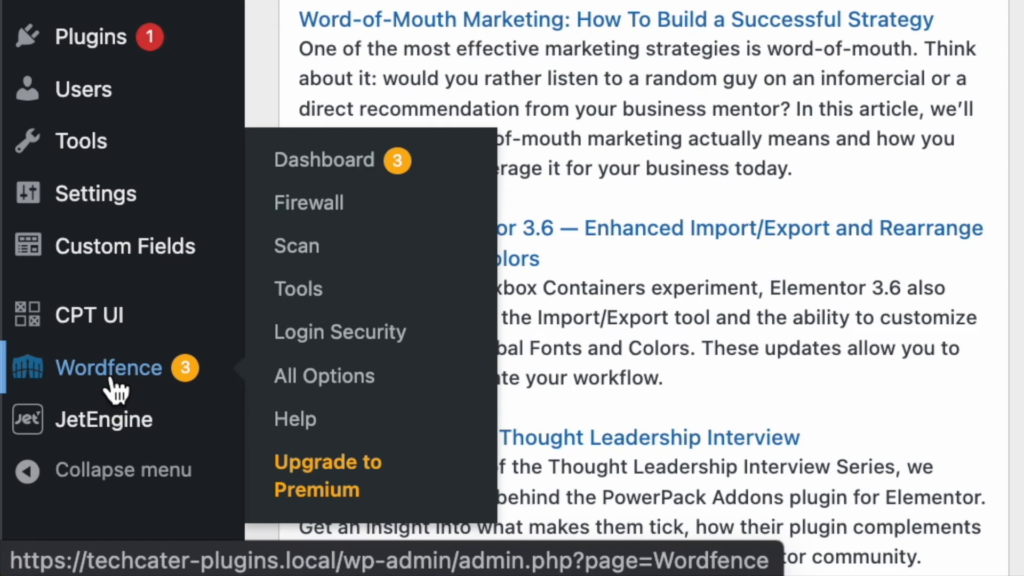
mouse_move(340, 332)
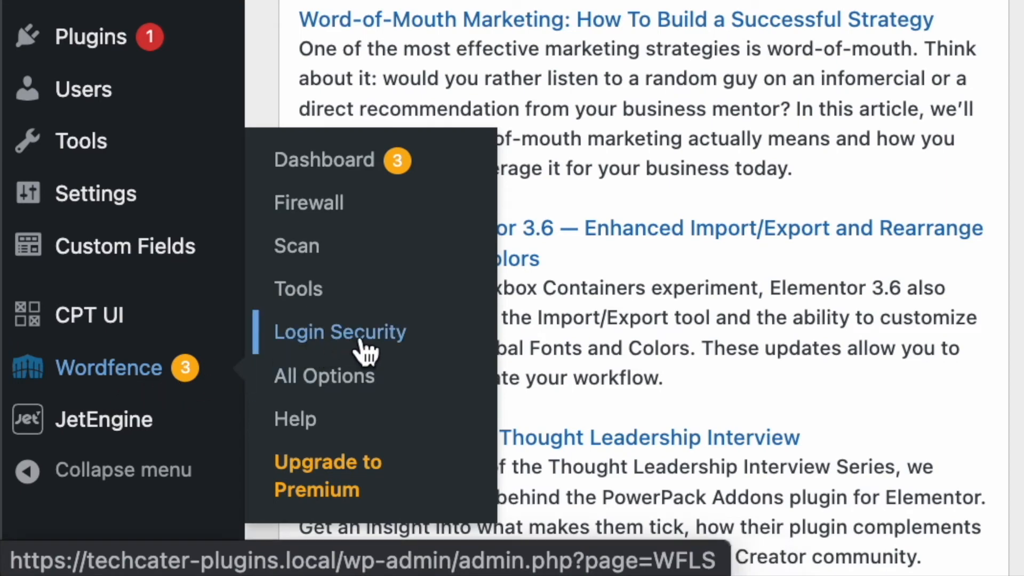
Open Wordfence Login Security, showing active 2FA with 5 recovery codes.
left_click(340, 332)
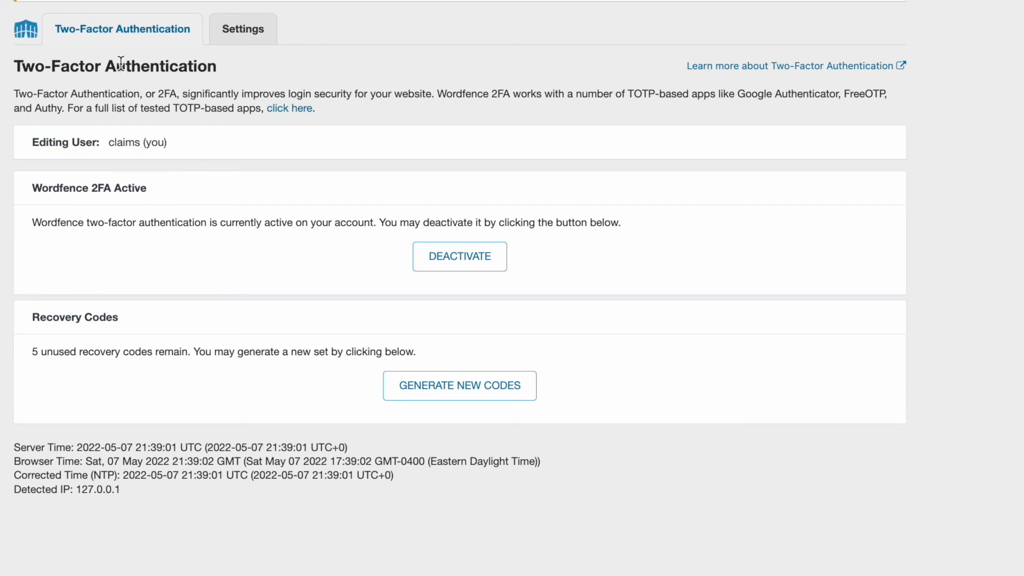
mouse_move(121, 28)
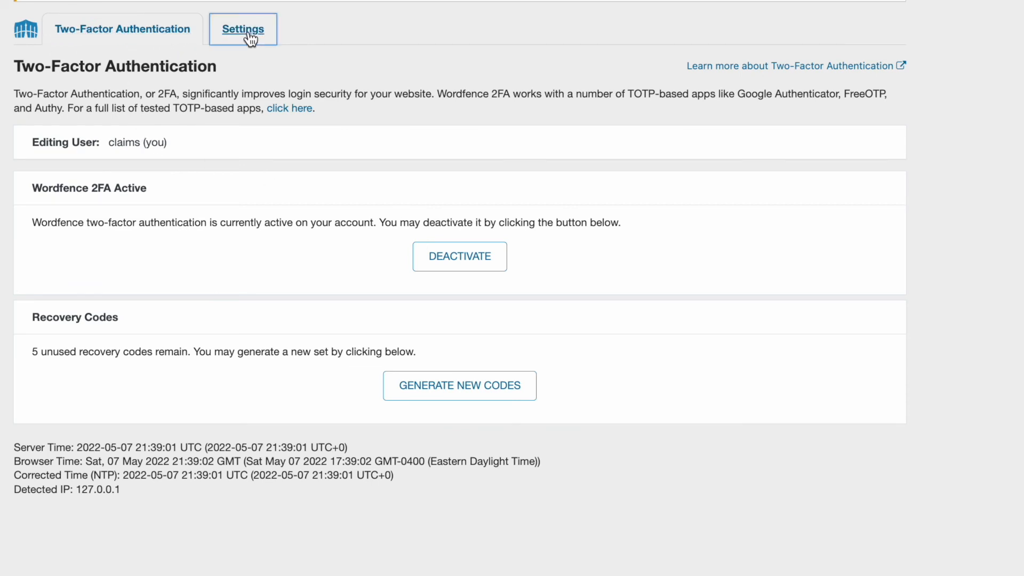
Review the Settings tab's 2FA role requirements, then return to Two-Factor Authentication.
left_click(243, 29)
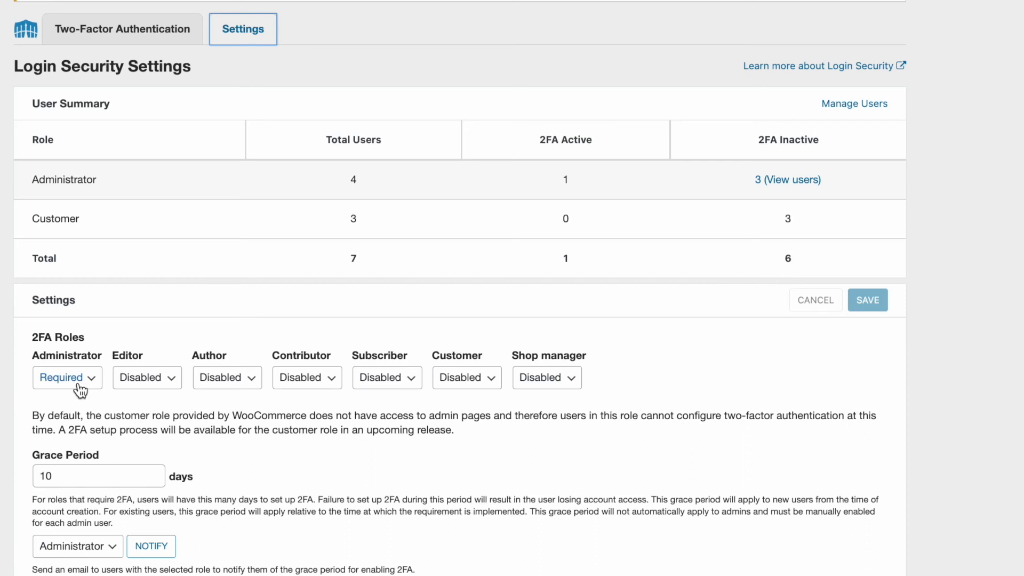
mouse_move(184, 384)
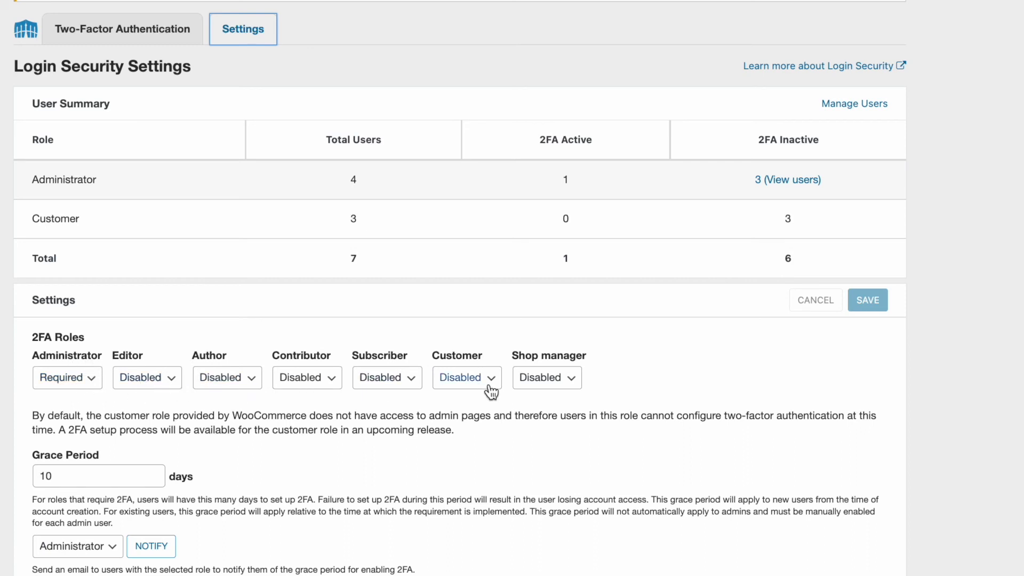
mouse_move(387, 378)
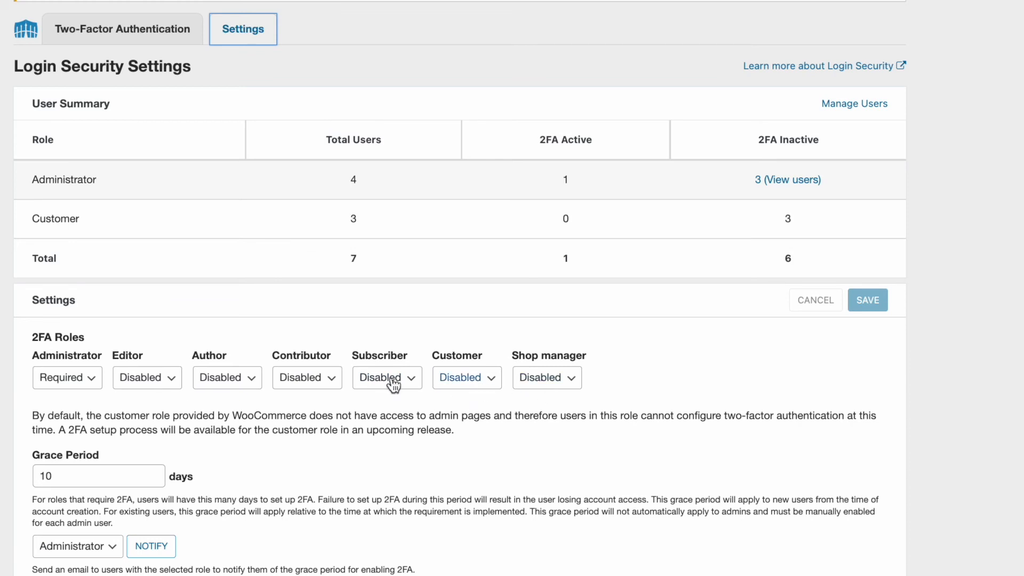
mouse_move(431, 437)
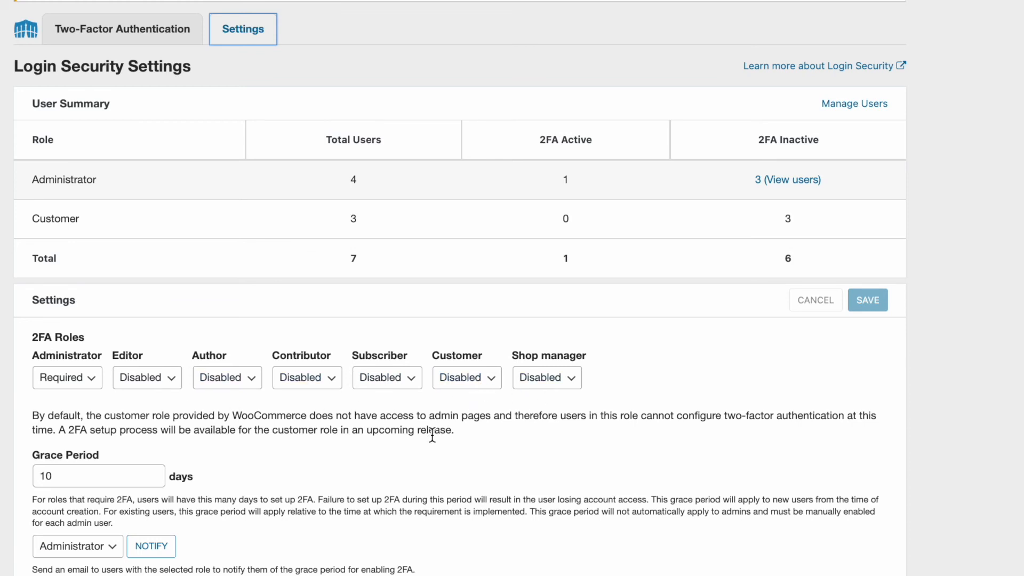
left_click(122, 29)
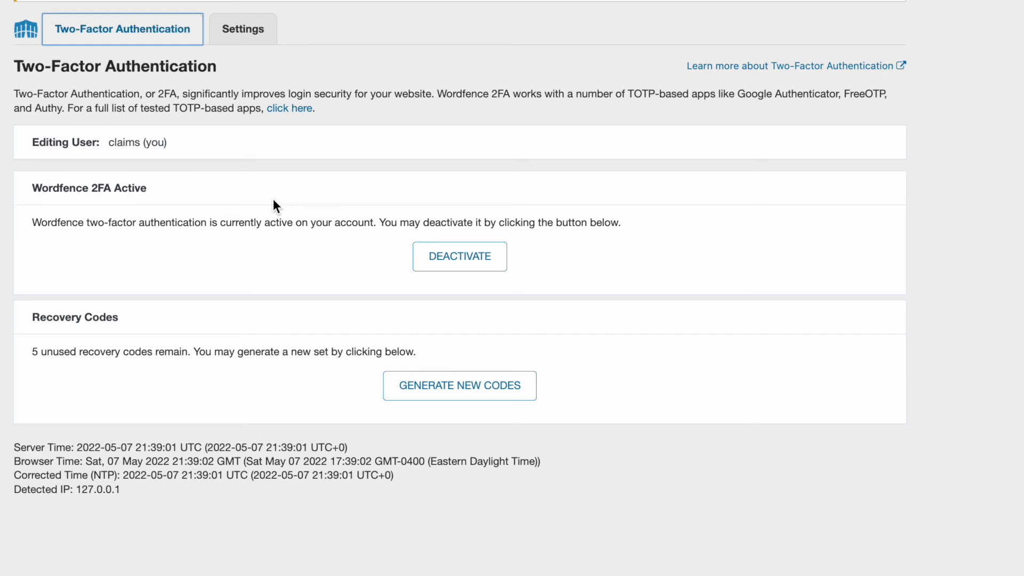
mouse_move(349, 399)
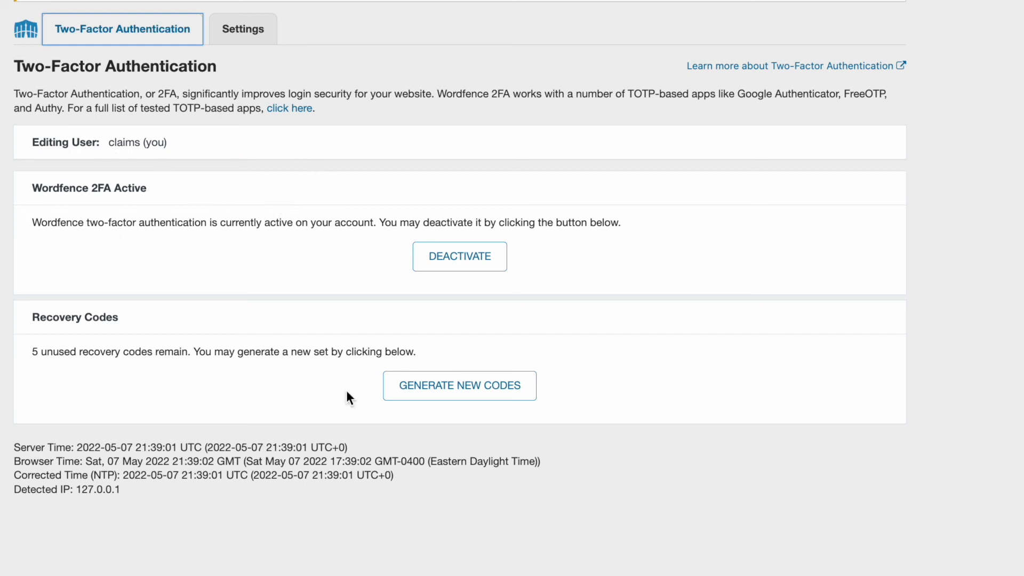
mouse_move(628, 265)
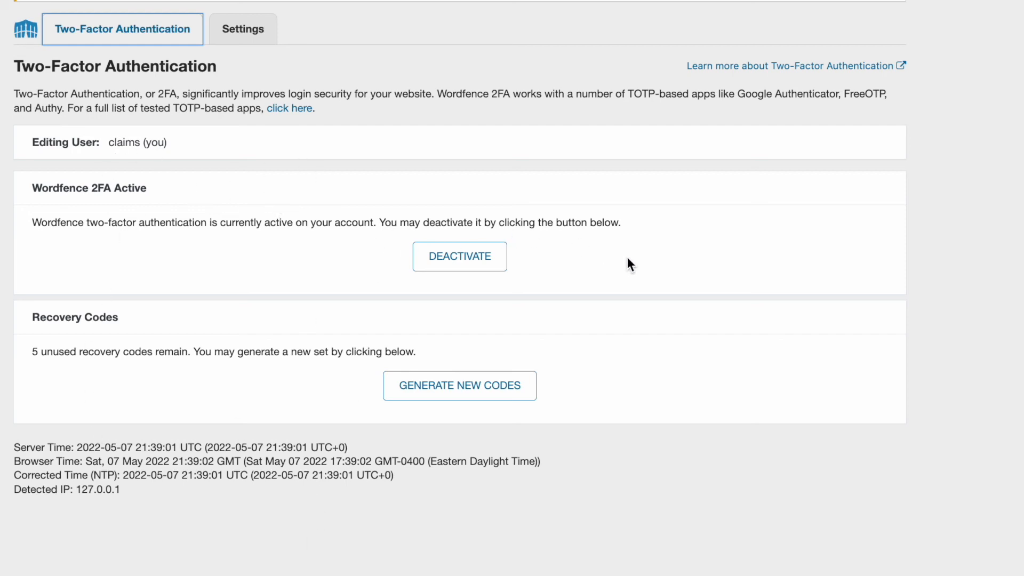
mouse_move(713, 300)
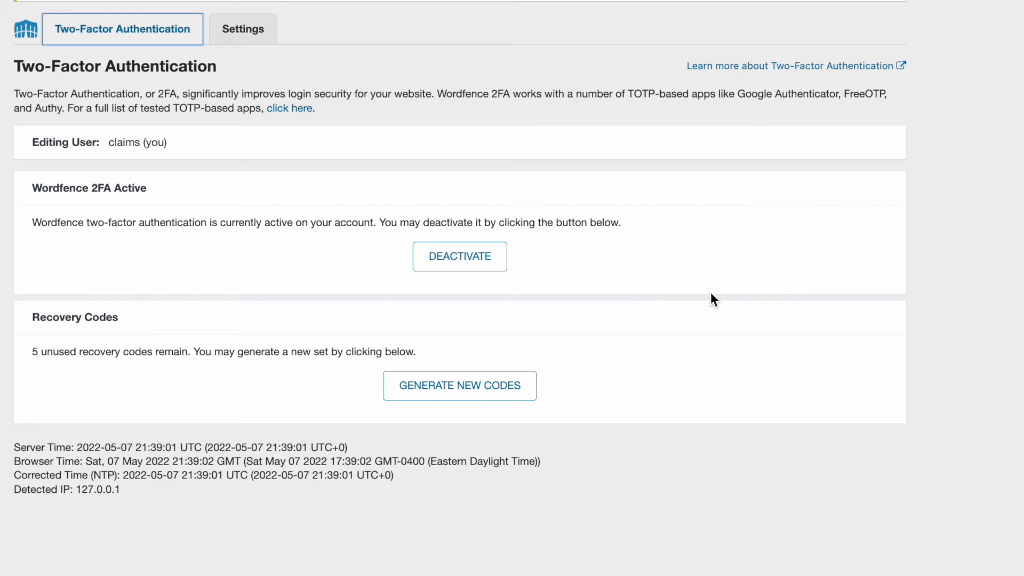
mouse_move(601, 253)
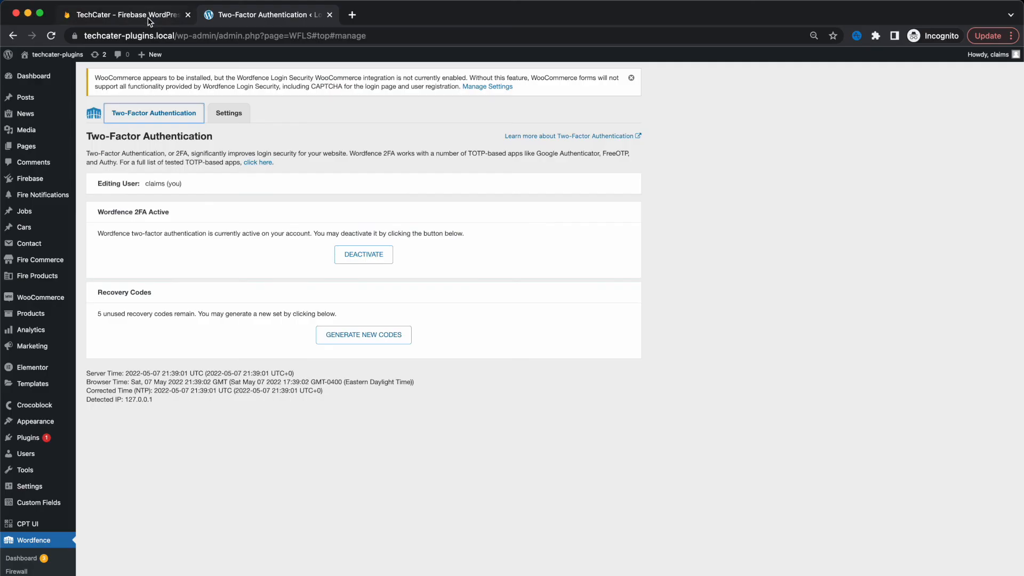
Switch to the TechCater website browser tab.
left_click(124, 14)
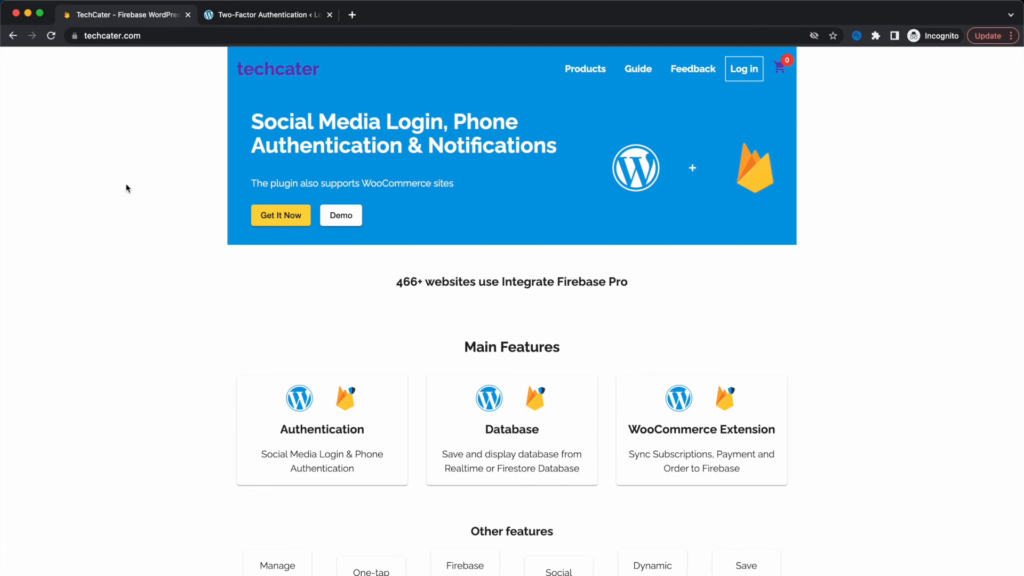